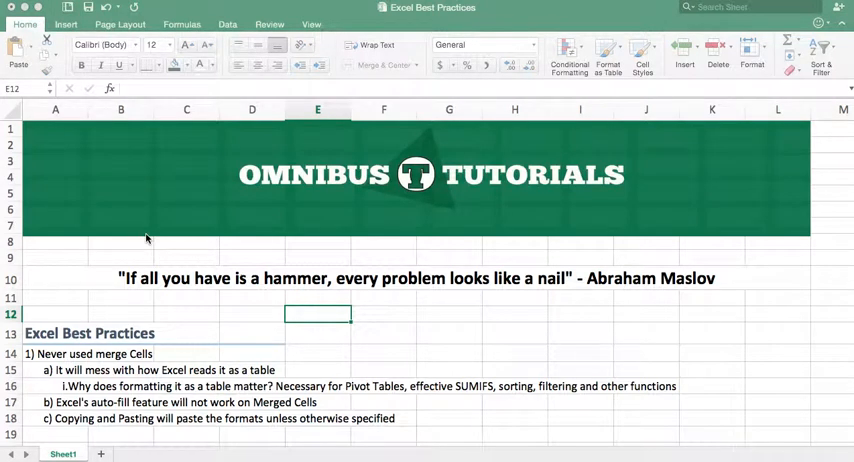
mouse_move(57, 254)
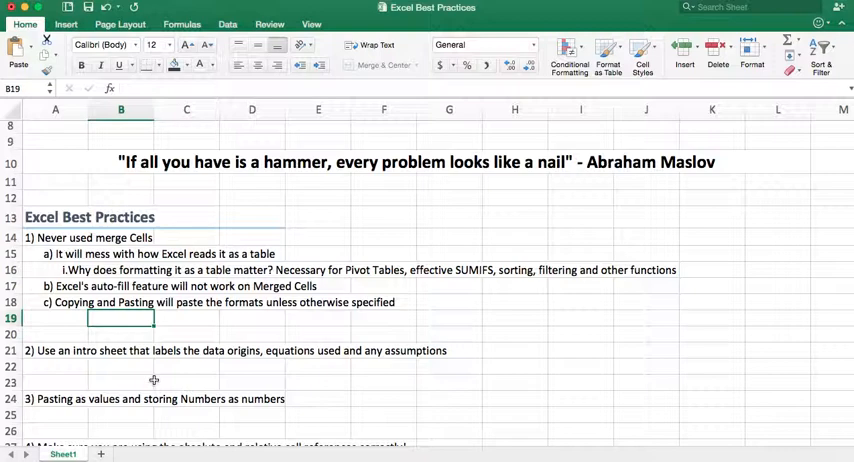
- Scroll down to rows 14–32 to show practices 1 through 5, ending with helper columns
scroll(down, 3)
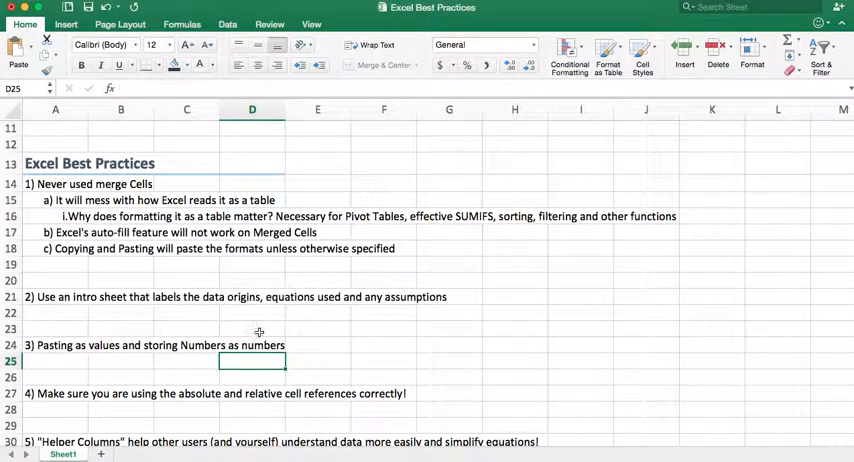
mouse_move(215, 341)
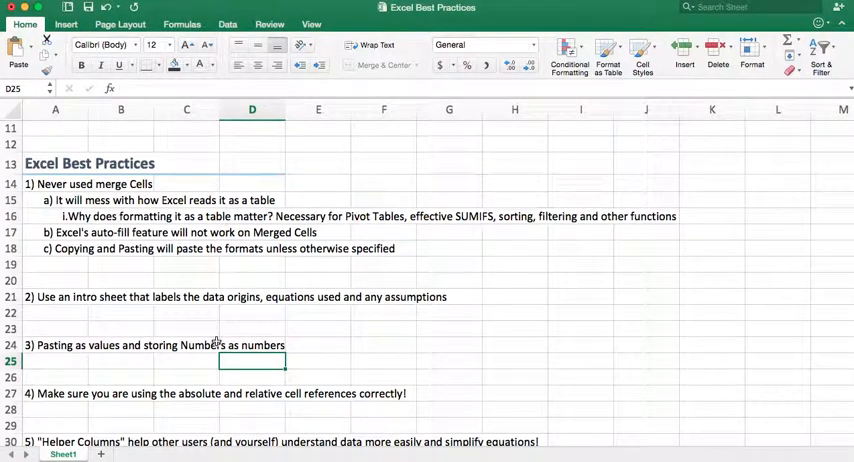
mouse_move(159, 378)
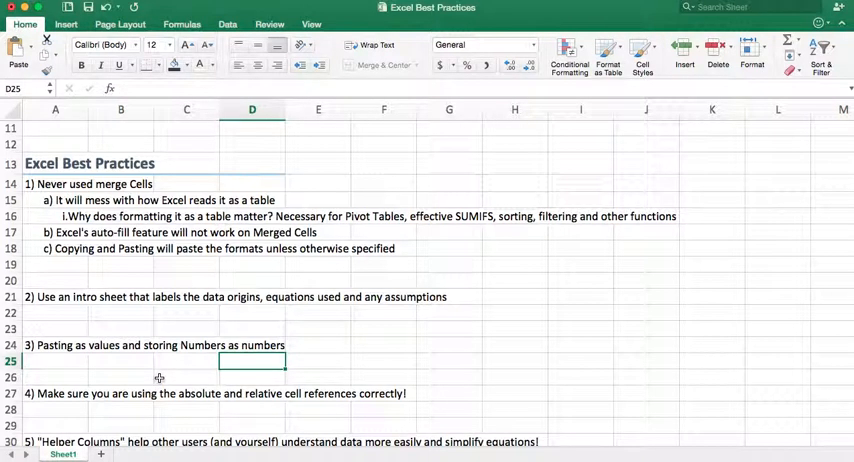
mouse_move(207, 383)
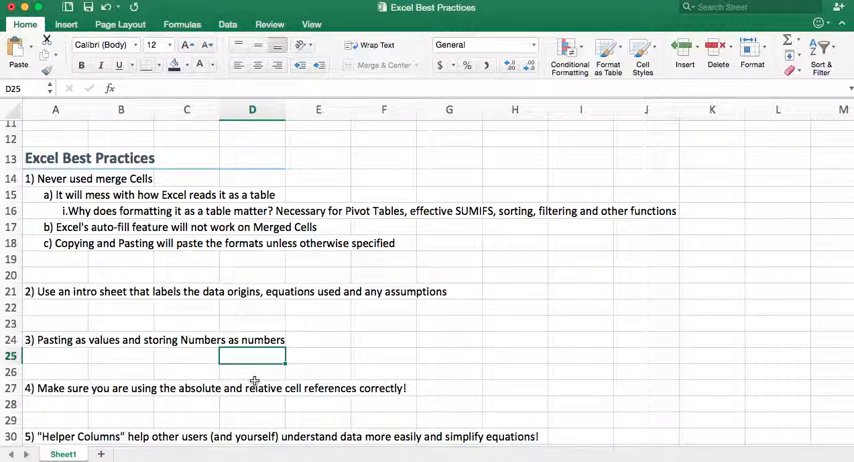
mouse_move(202, 367)
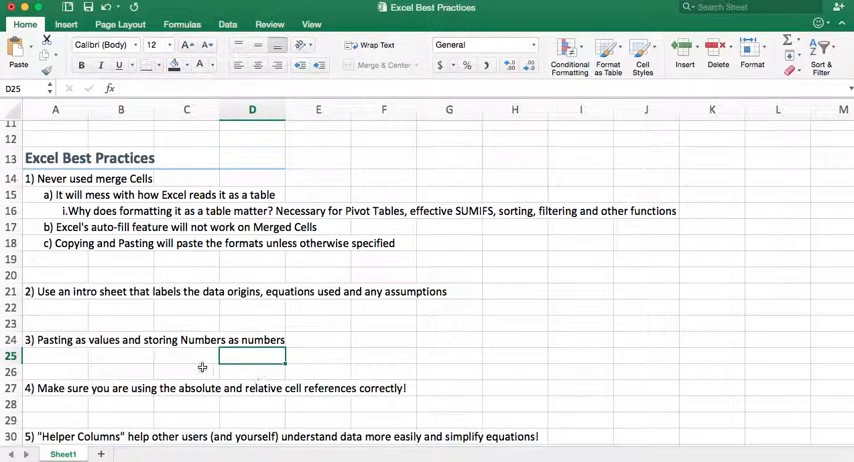
mouse_move(83, 400)
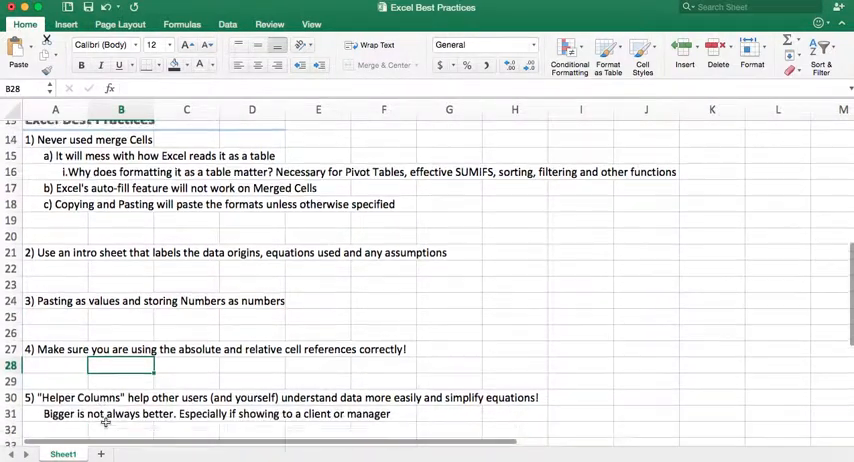
- Scroll down to row 41 to reveal practices 6 and 7, ending with seeking online help
scroll(down, 3)
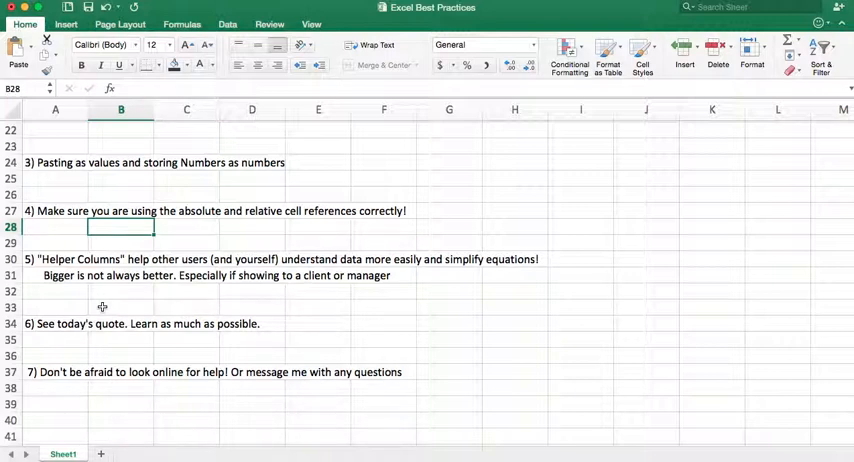
mouse_move(105, 337)
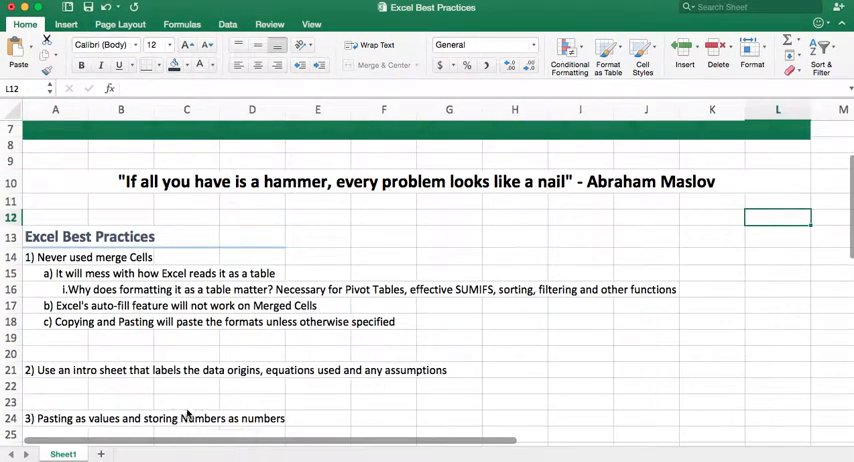
- Select cell C22 and scroll so rows 22–41 show practices 3 through 7
click(186, 386)
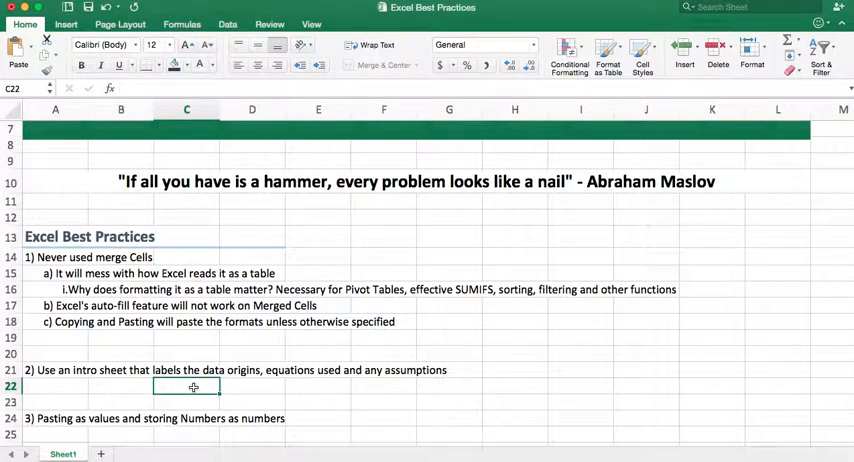
scroll(down, 3)
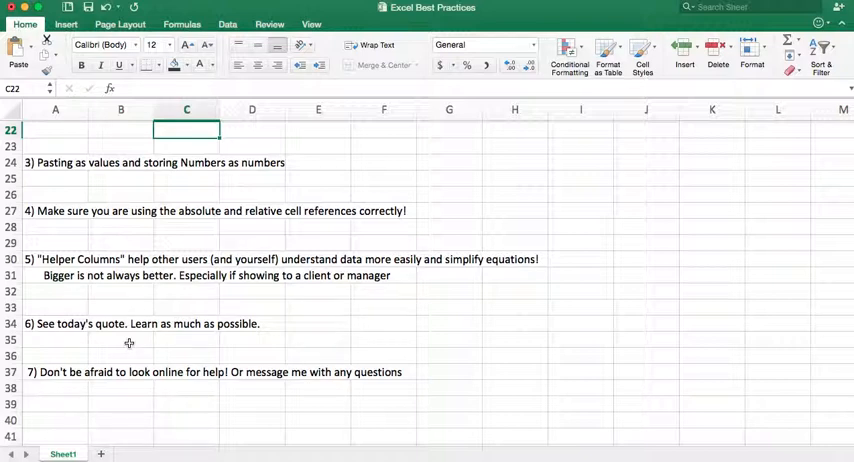
mouse_move(40, 373)
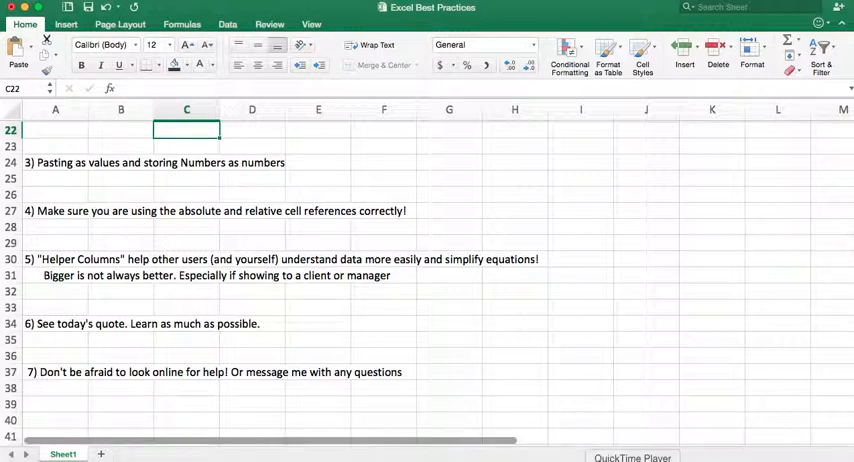
click(632, 457)
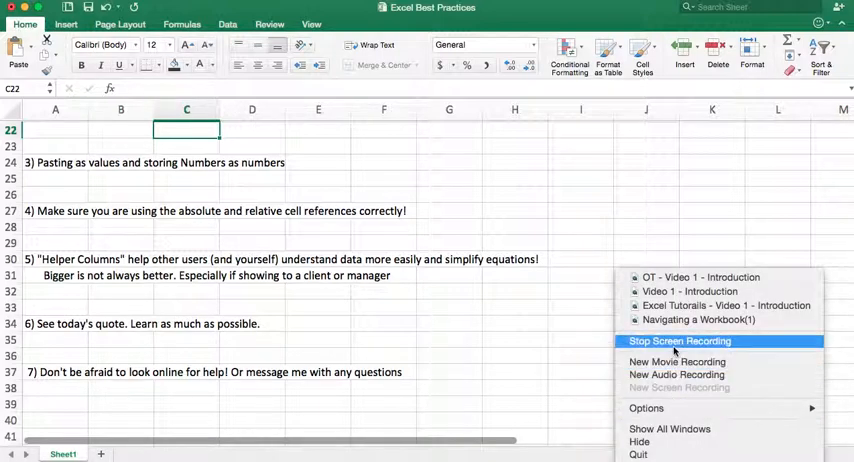